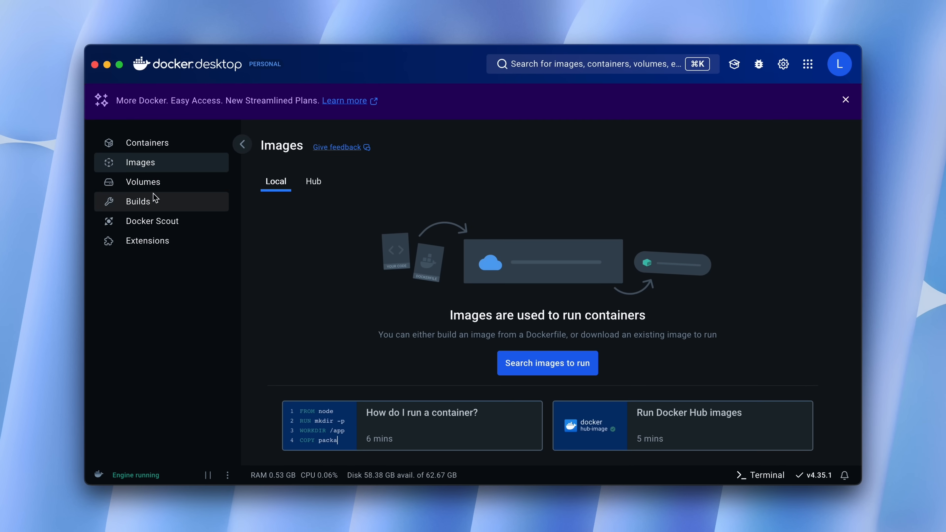
Step: Show the Manage Extensions browse catalogue listing extensions like KRS and Plate Recognizer Installer
click(147, 240)
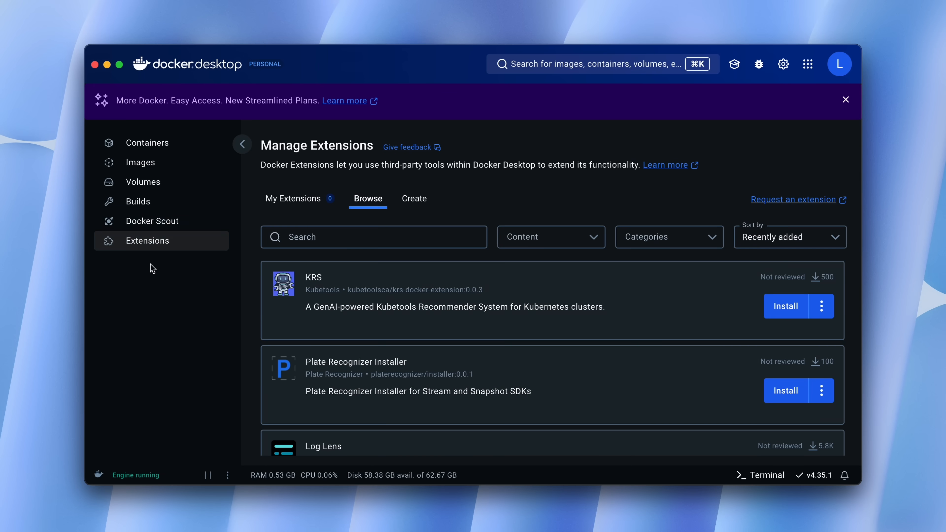